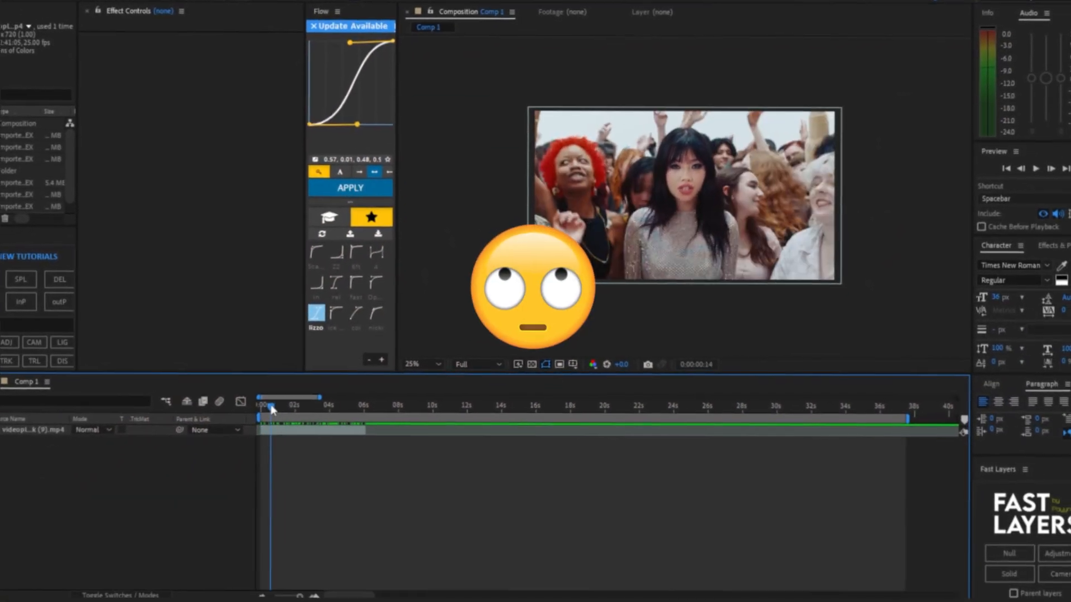
# Add an adjustment layer (Ctrl+Alt+Y) above the clip in the timeline
pyautogui.moveTo(258, 416); pyautogui.dragTo(292, 416)
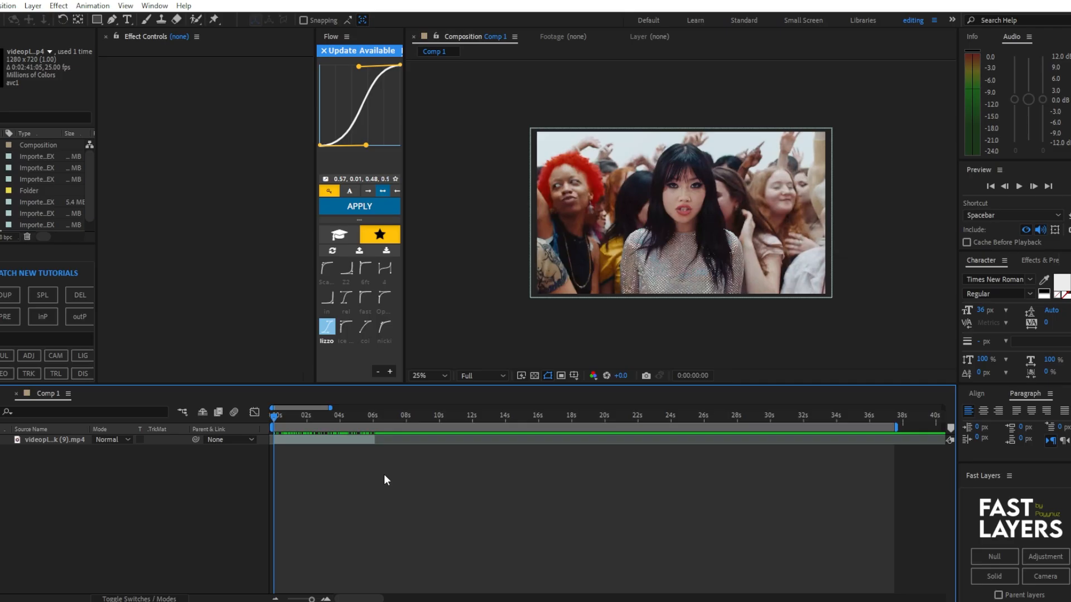
pyautogui.press('ctrl+alt+y')
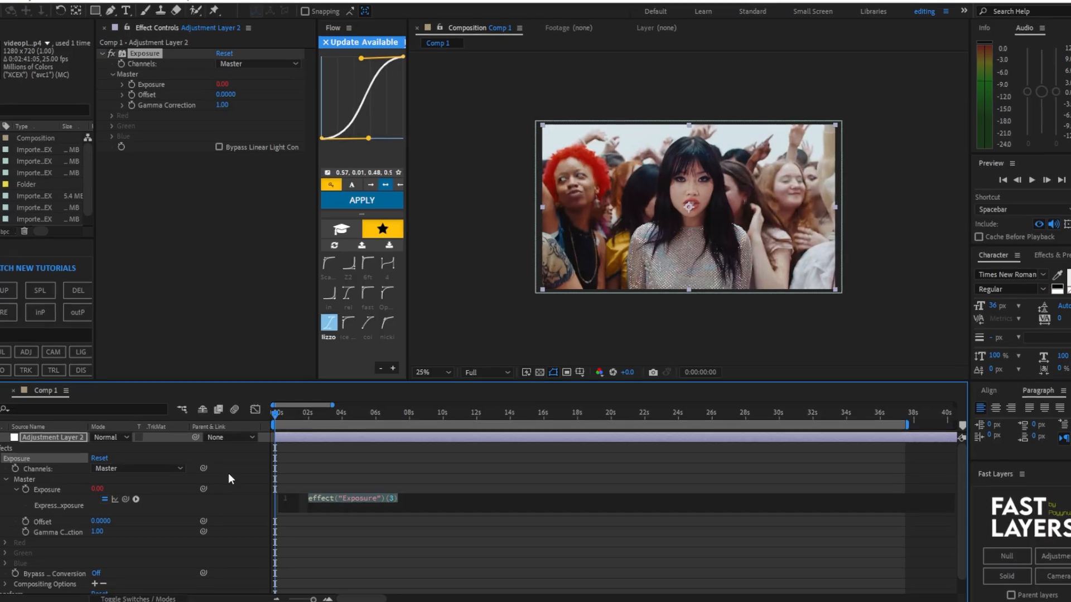
# Write wiggle(10,1) as the Exposure expression so the layer flickers
pyautogui.write('wig')
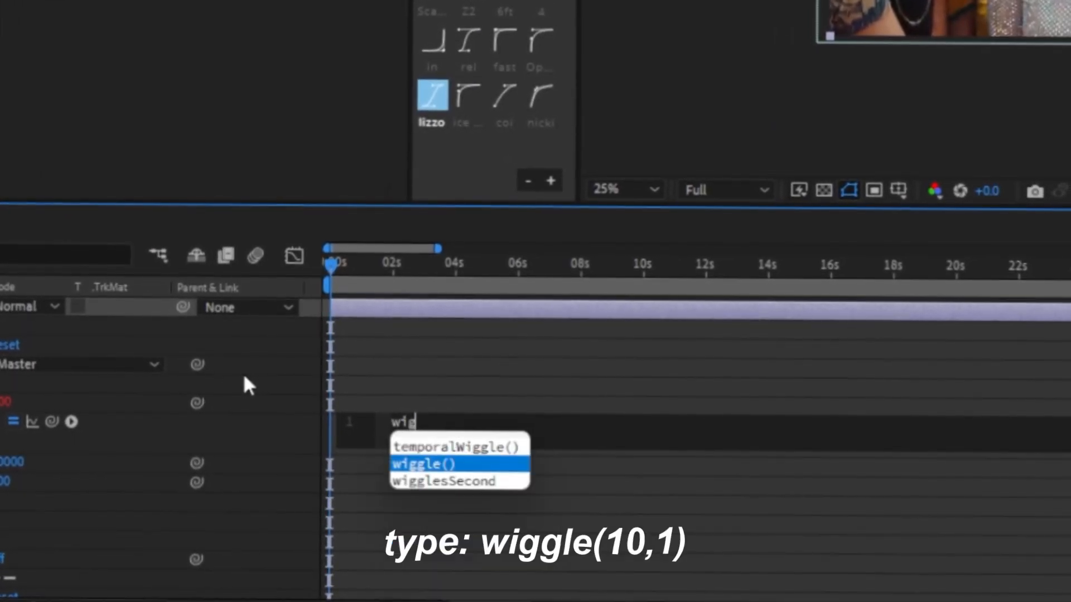
pyautogui.write('wiggle(10')
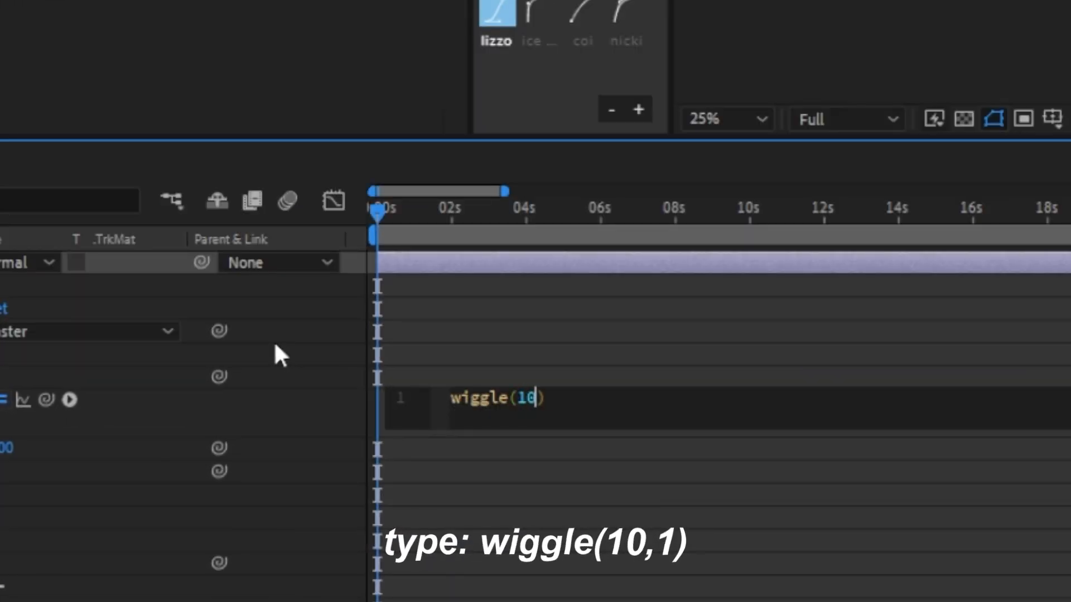
pyautogui.write(',1')
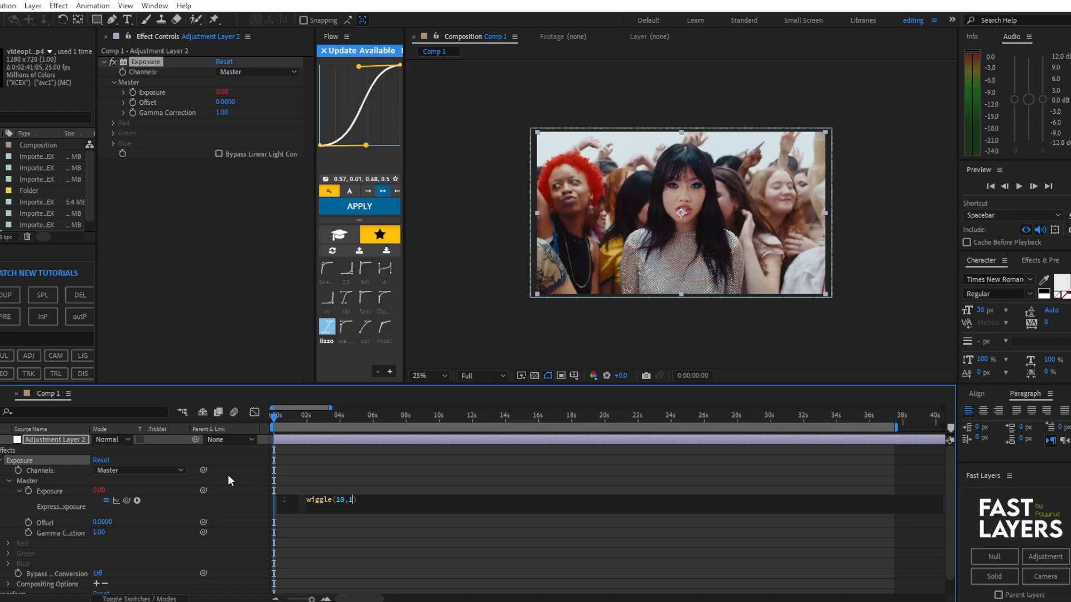
pyautogui.moveTo(324, 542)
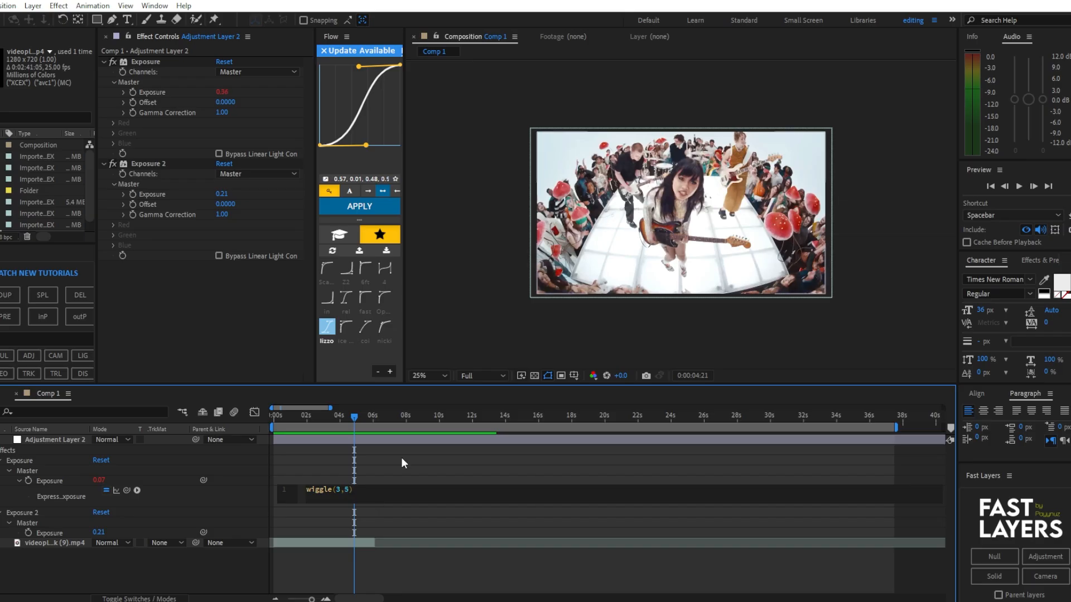
# Preview the comp to watch the wiggle-driven Exposure value shift (reading 0.79)
pyautogui.click(292, 414)
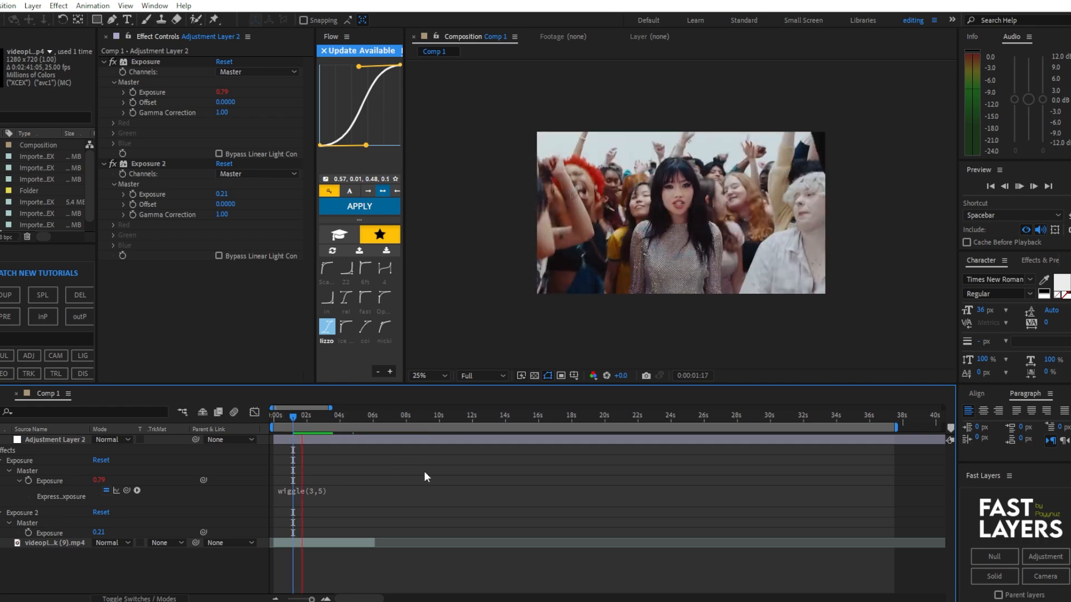